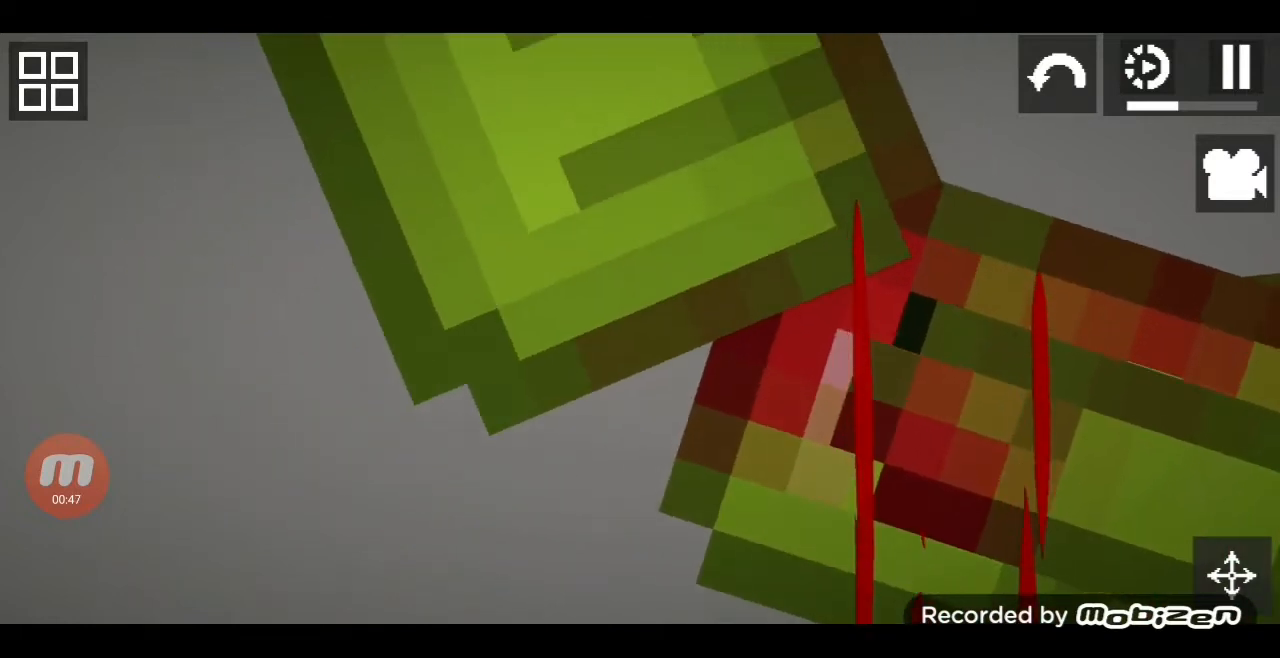
Step: Spawn the orange figure and stand it over the bleeding green melon on the floor
click(66, 476)
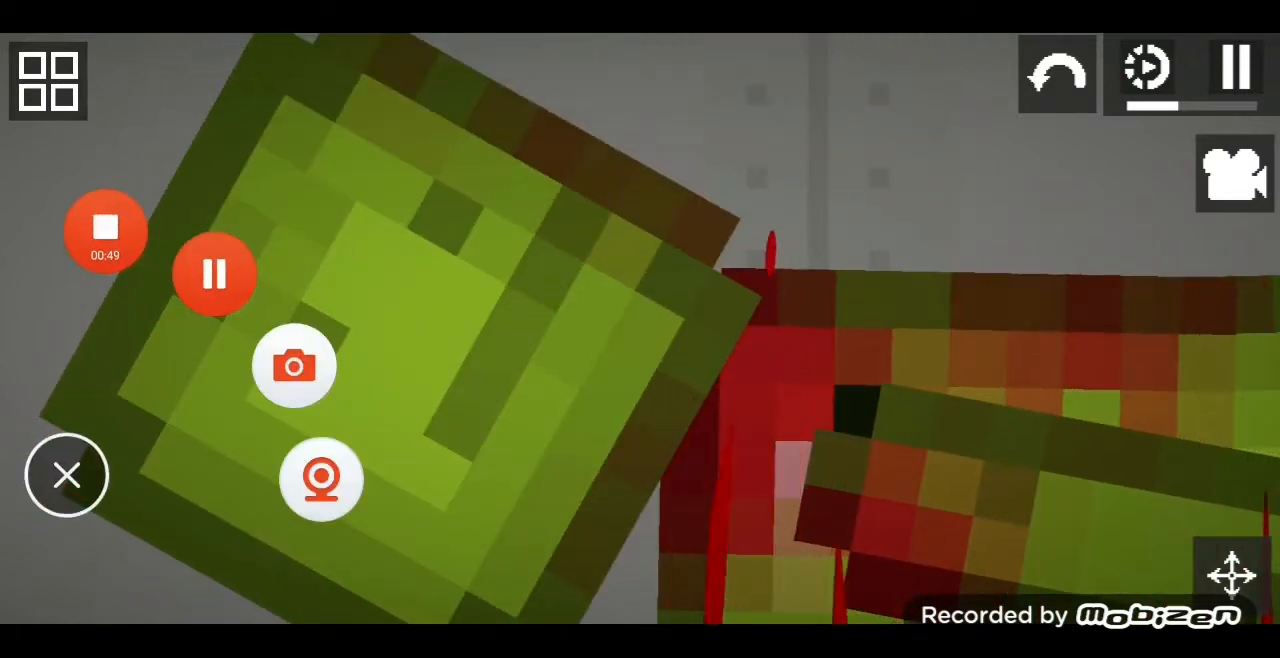
click(66, 476)
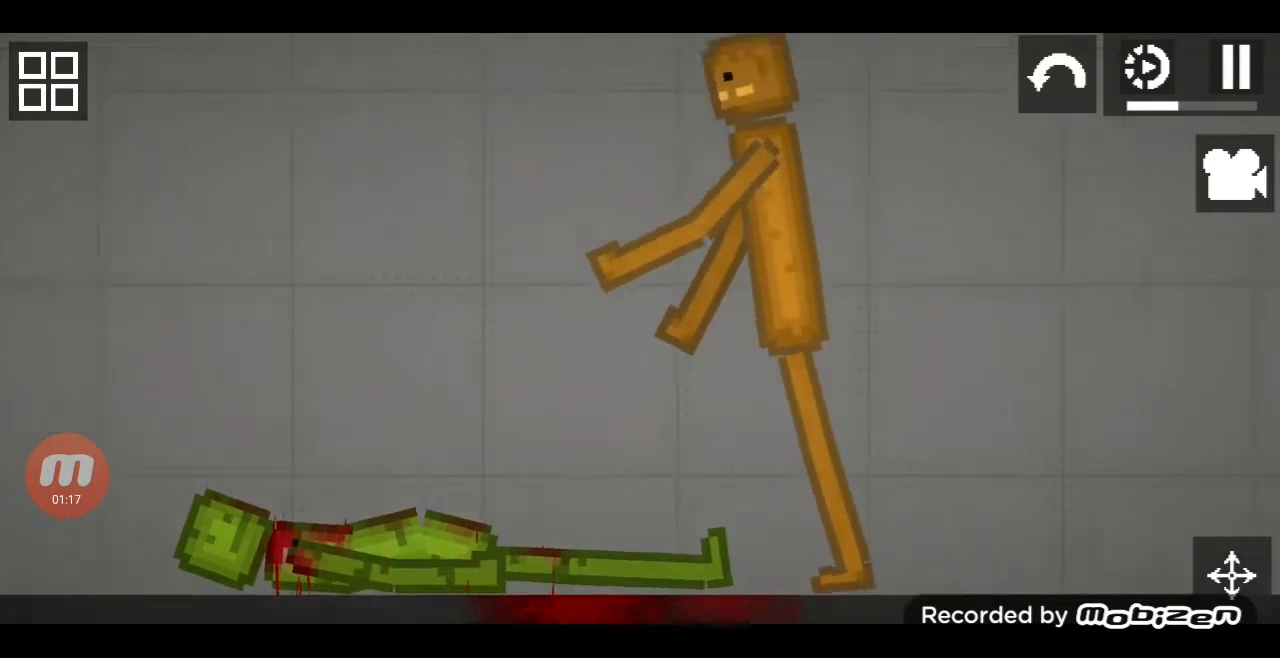
Step: Spawn a metal table and sit the healed green melon on it beside the syringe-holding figure
click(66, 476)
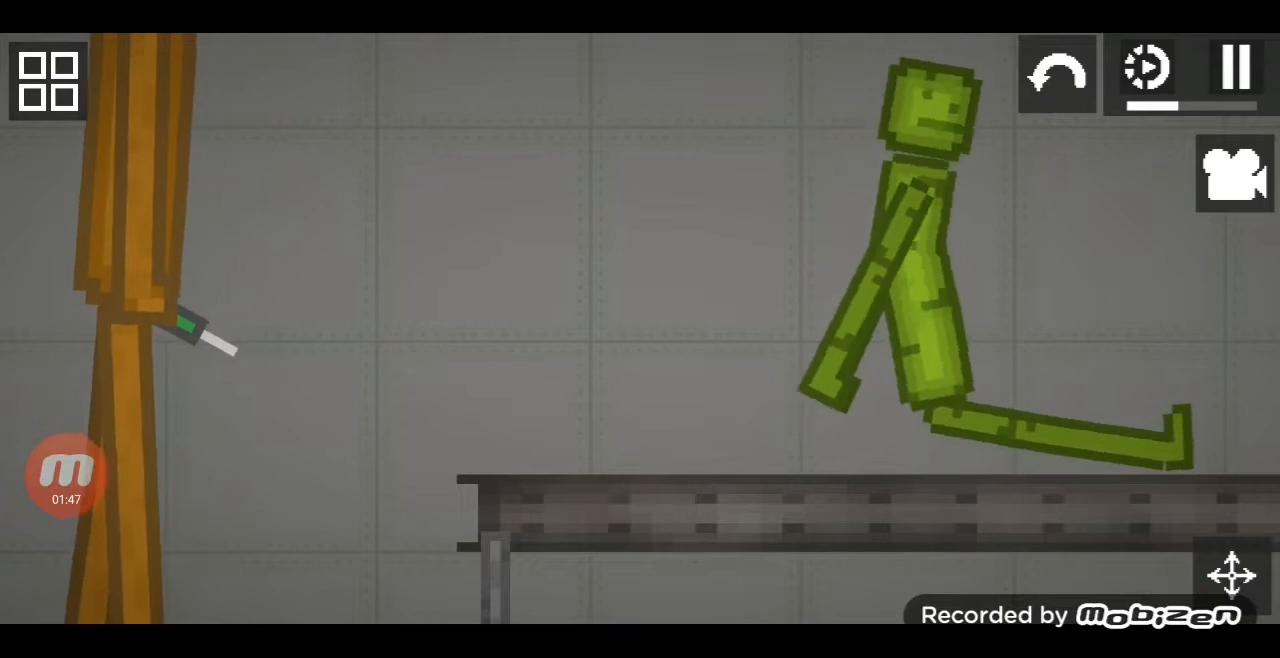
Step: Stand the green melon upright on the metal table facing the orange figure
click(66, 476)
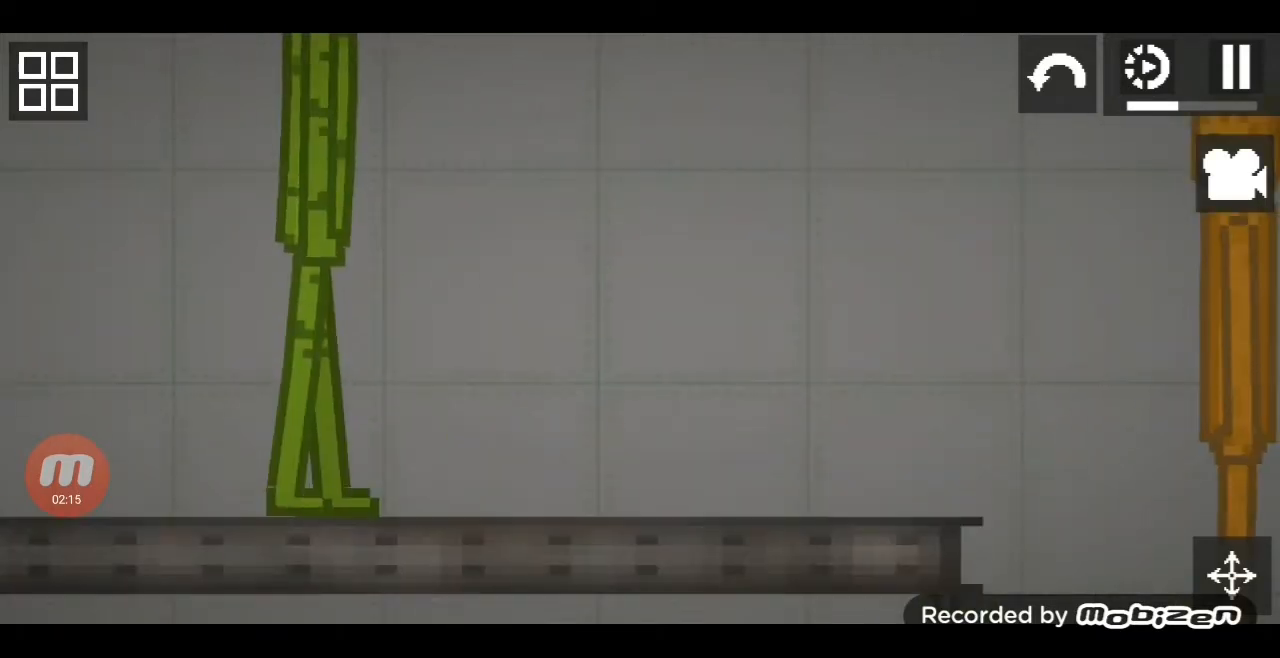
click(66, 474)
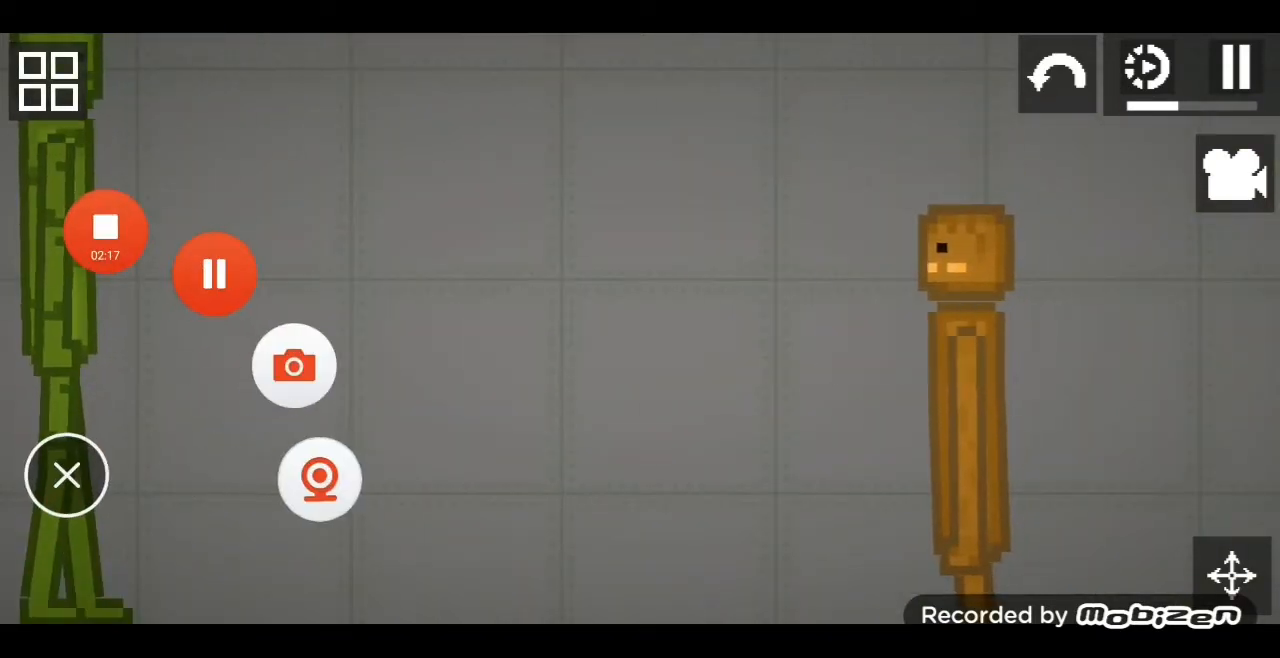
Step: Drag the green melon and orange figure into each other to stage their fight
click(68, 476)
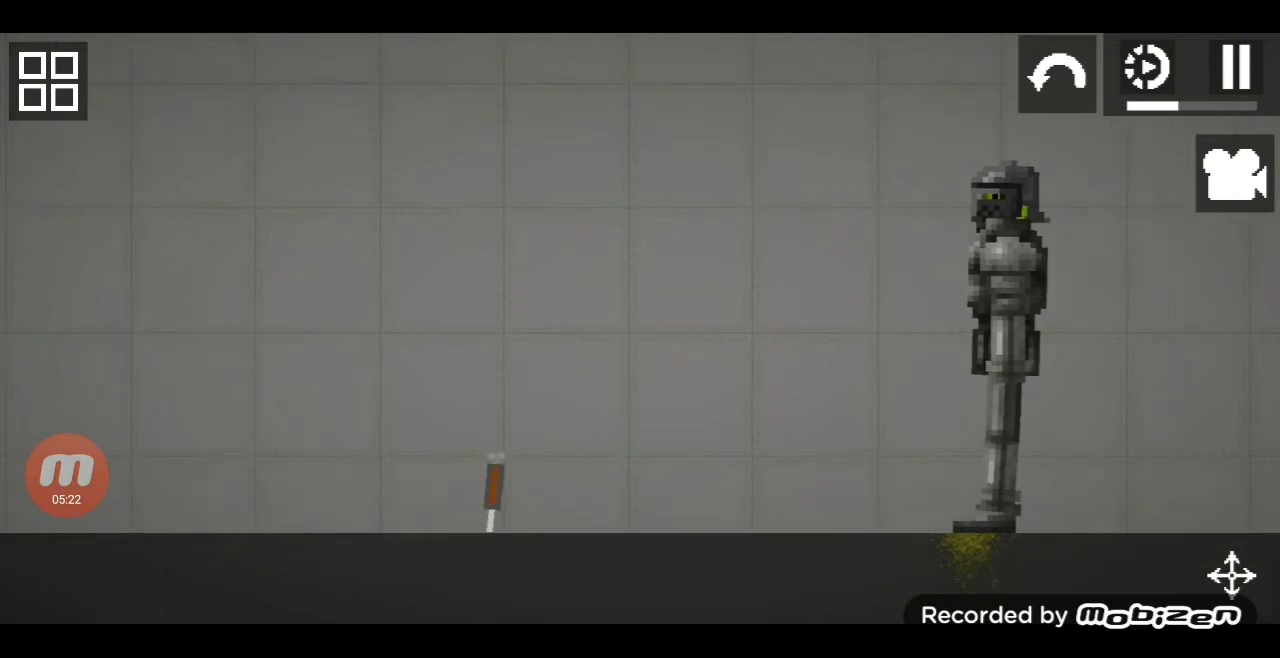
Step: Set the ragdoll on fire until it is charred black, then drag the corpse amid the wreckage
click(66, 476)
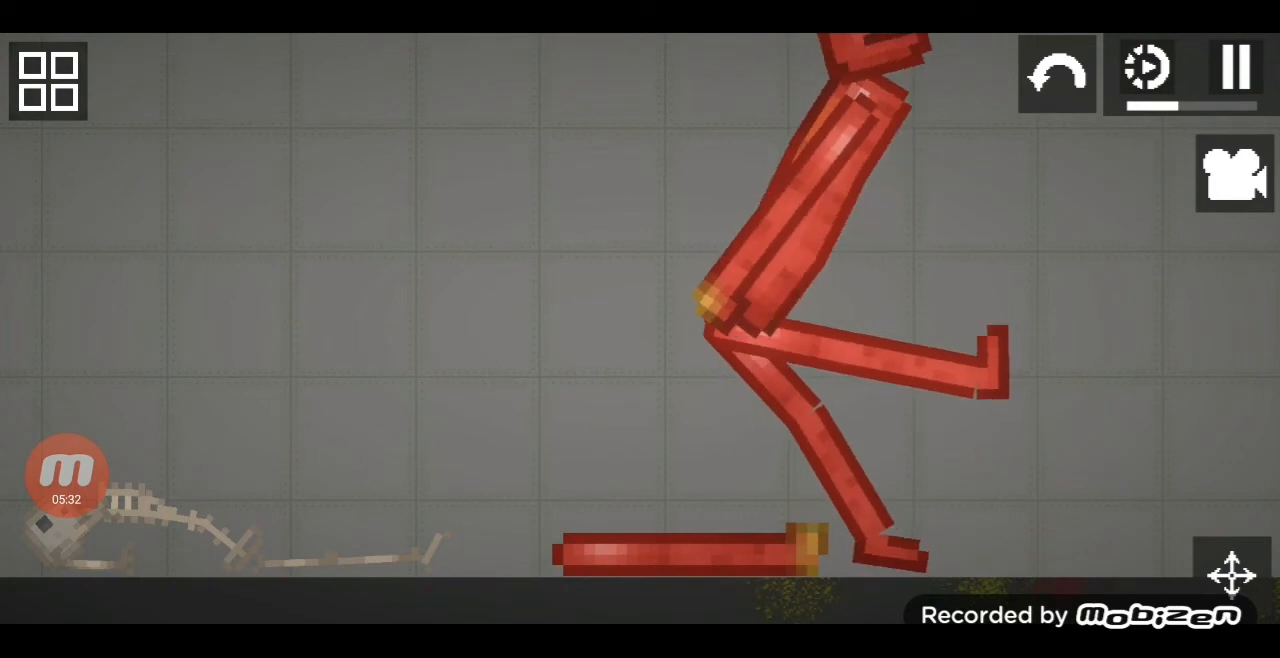
click(66, 476)
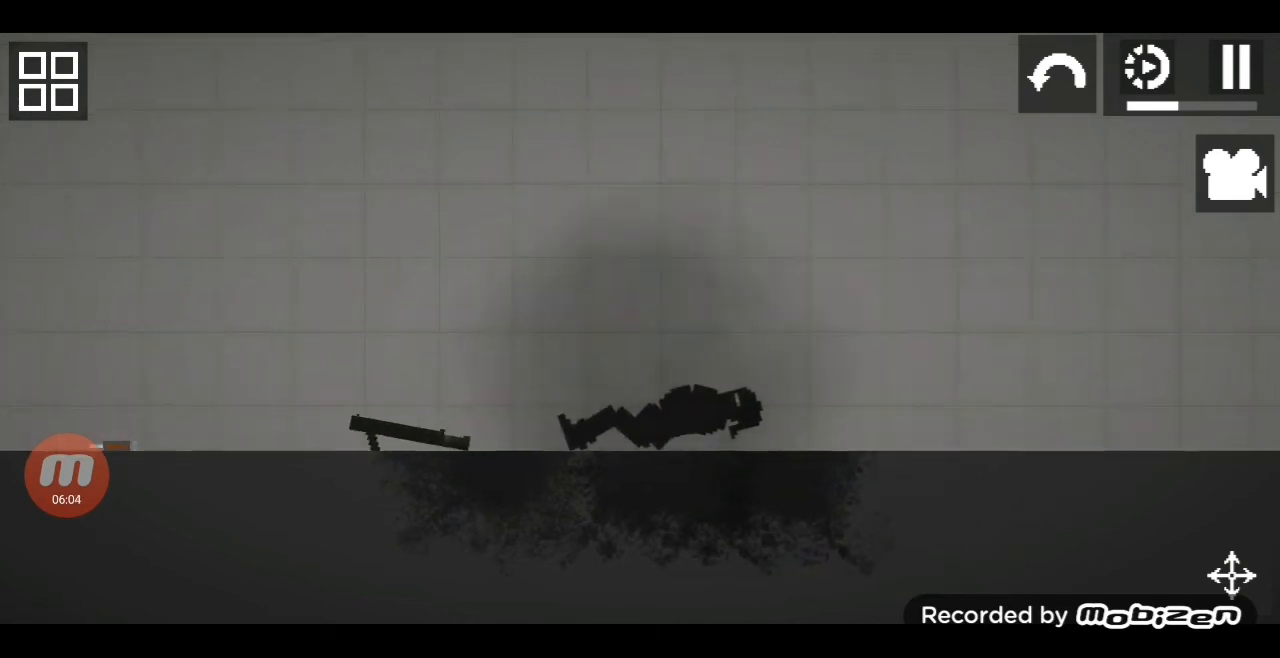
click(66, 476)
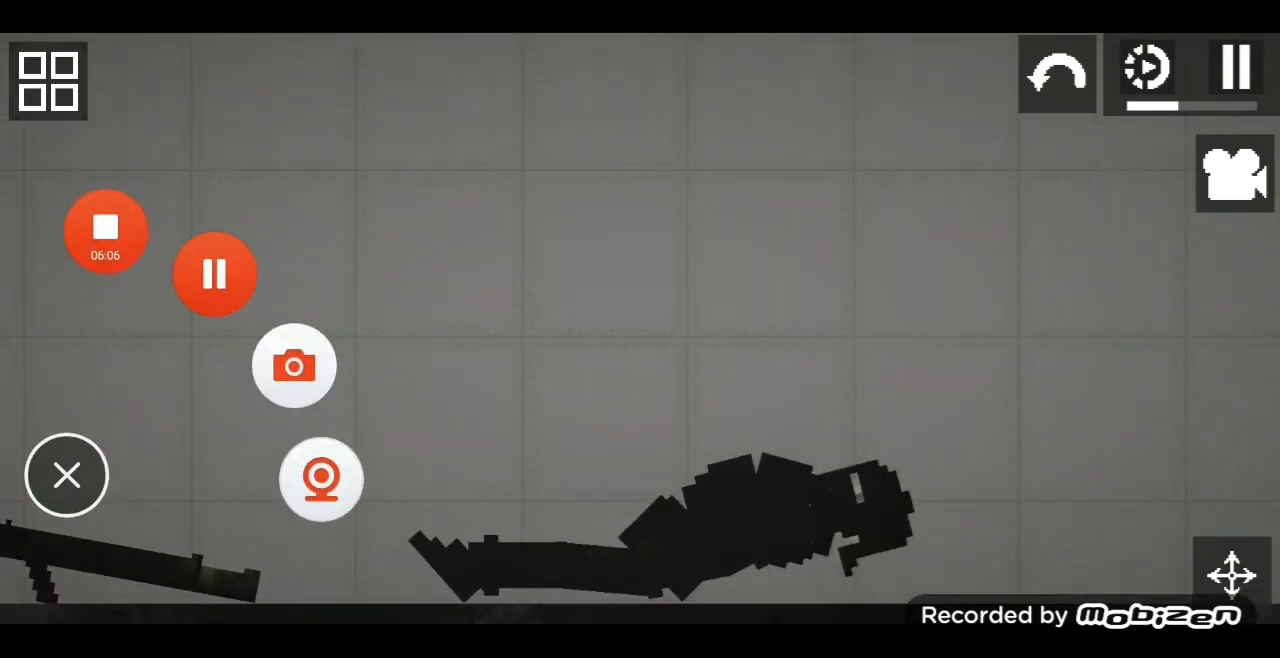
click(66, 474)
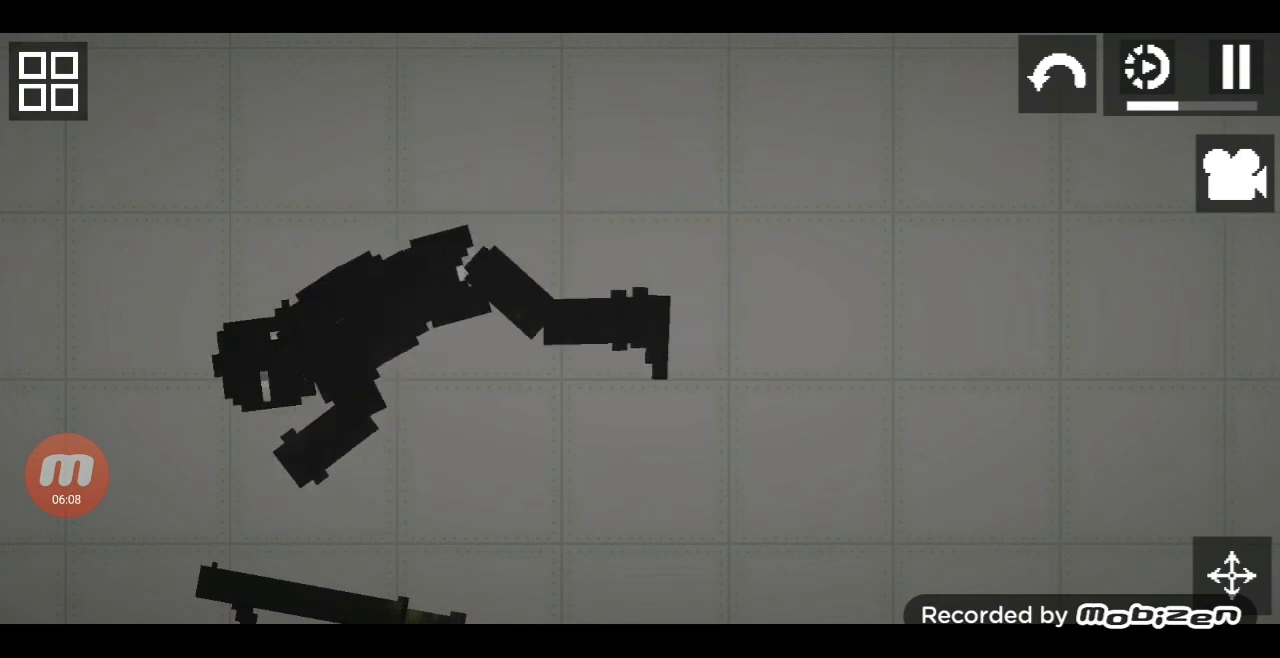